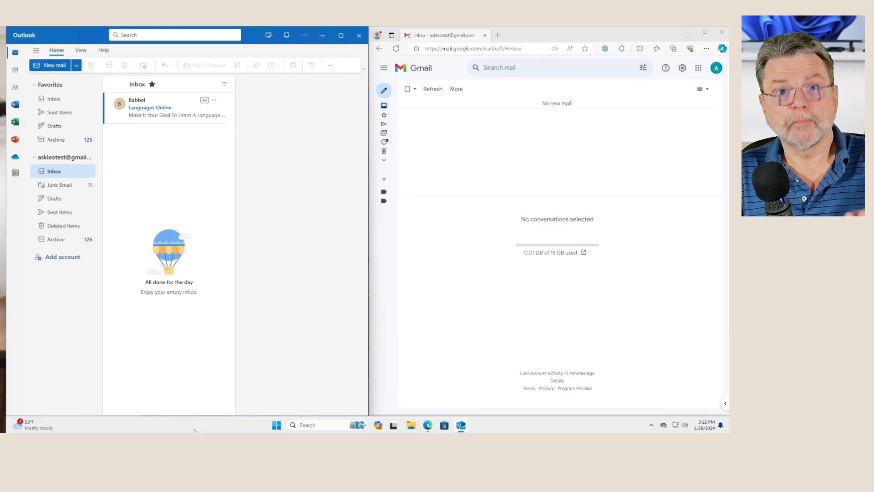
mouse_move(200, 411)
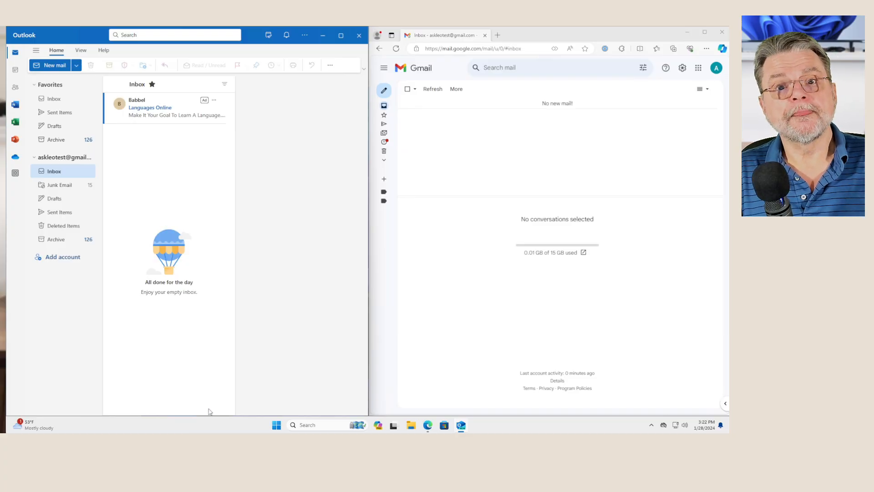
mouse_move(205, 231)
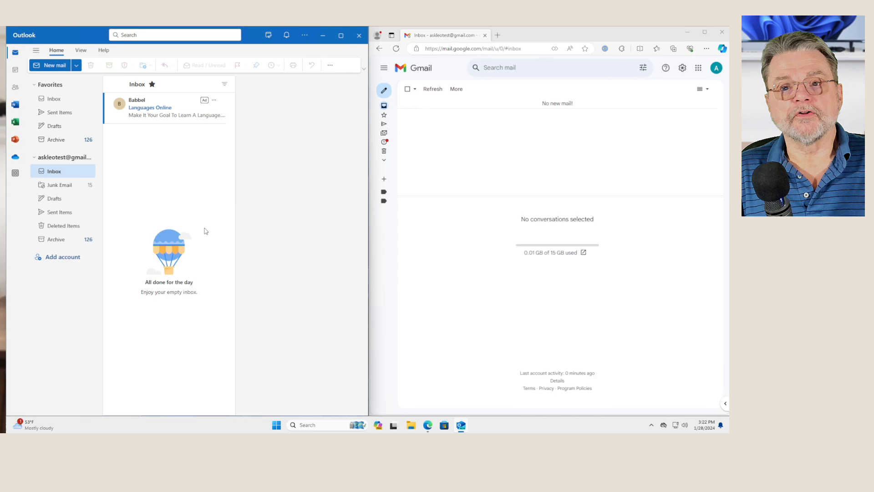
mouse_move(211, 161)
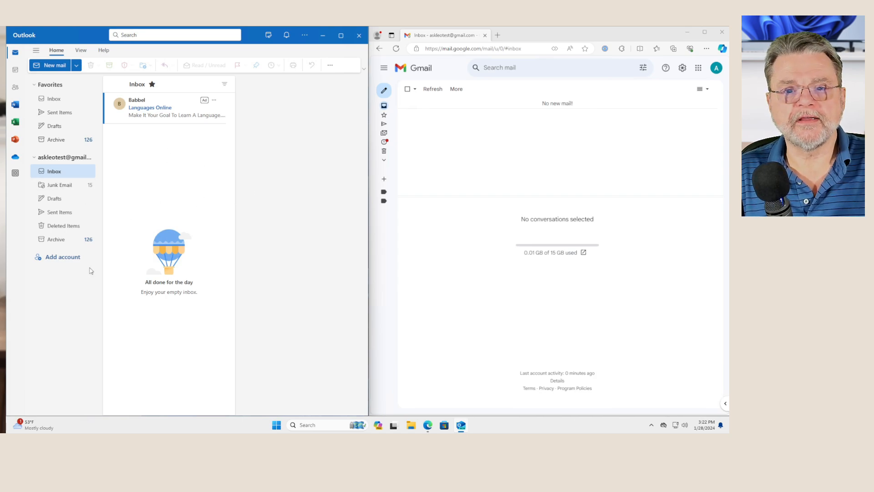
mouse_move(83, 311)
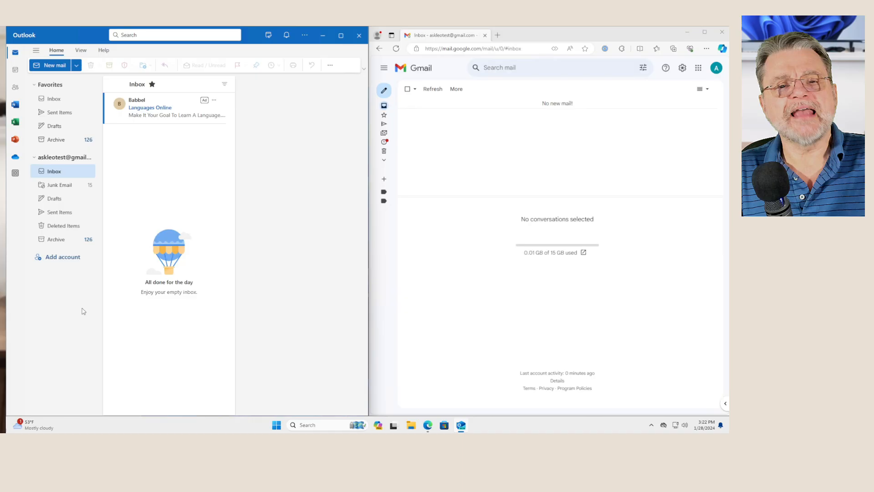
mouse_move(137, 359)
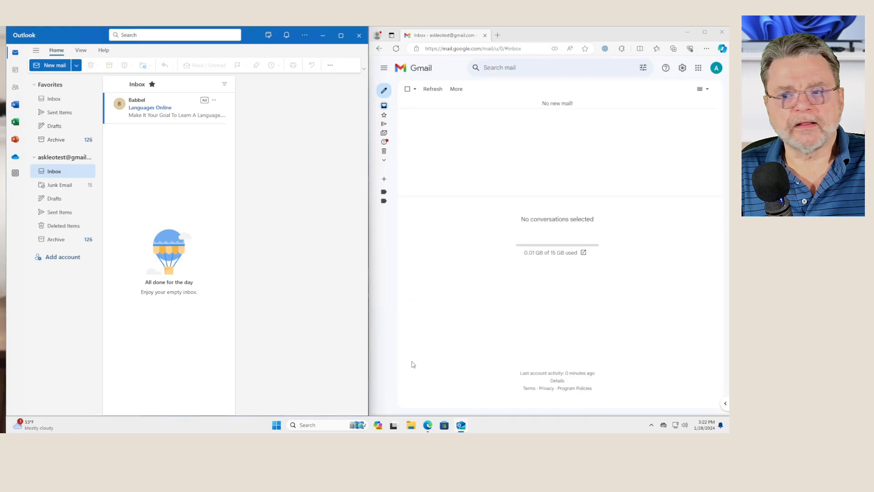
mouse_move(478, 245)
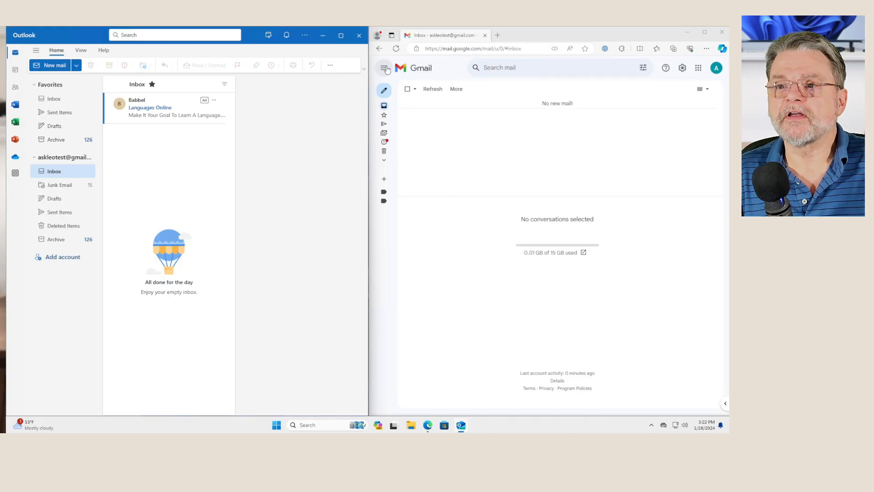
Expand the sidebar and view the single test messages filed under Label1 and then Label2.
left_click(384, 68)
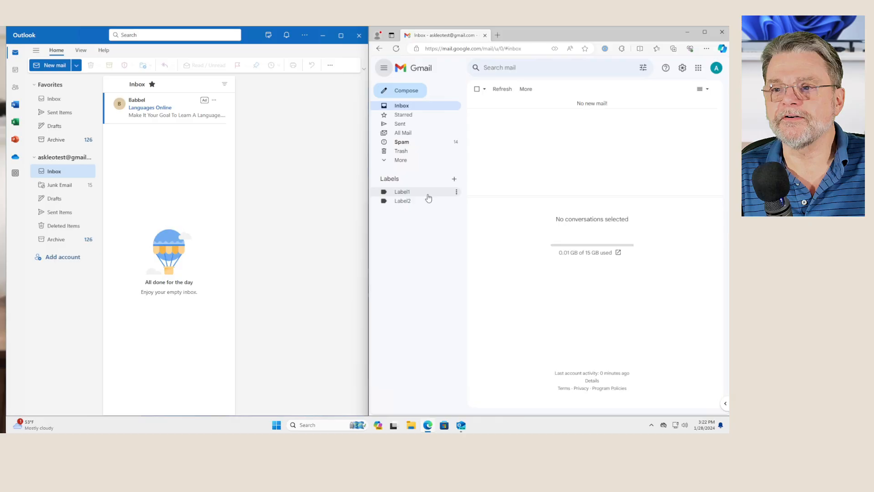
mouse_move(422, 192)
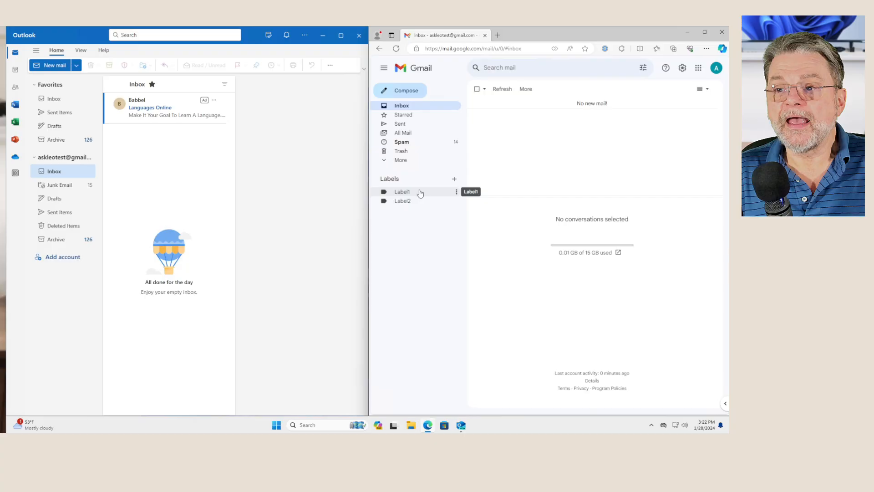
left_click(402, 191)
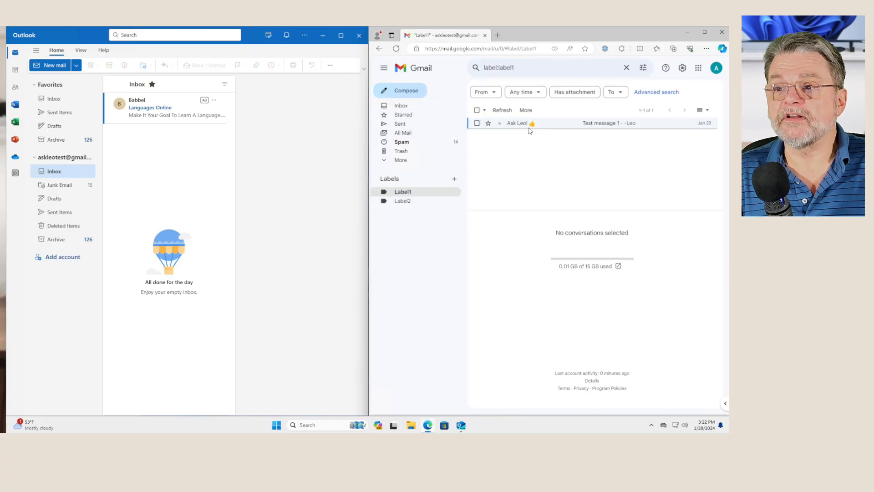
mouse_move(562, 137)
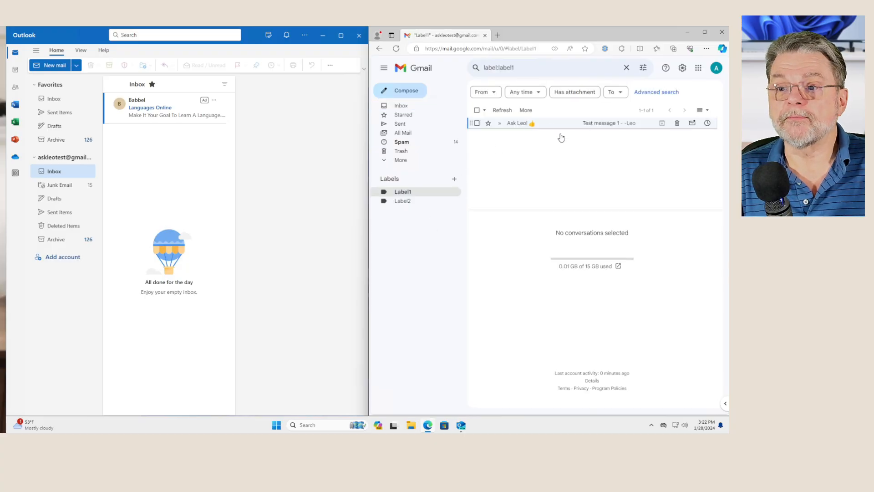
left_click(403, 200)
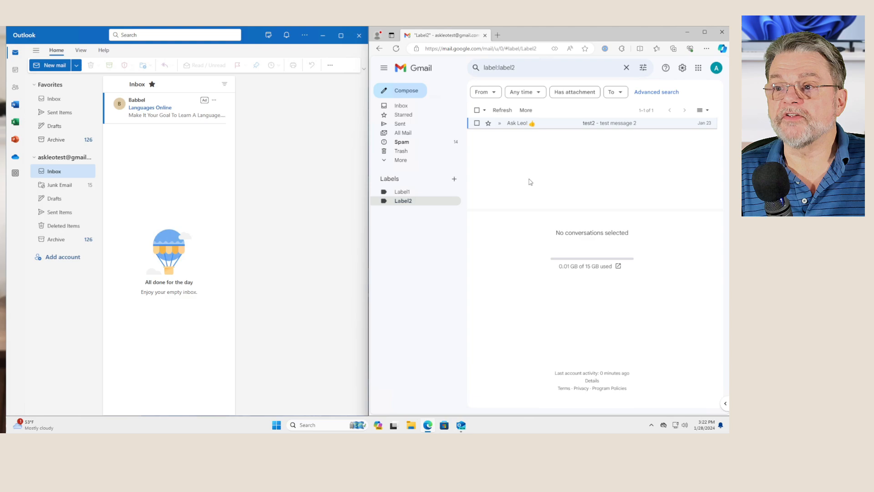
mouse_move(403, 133)
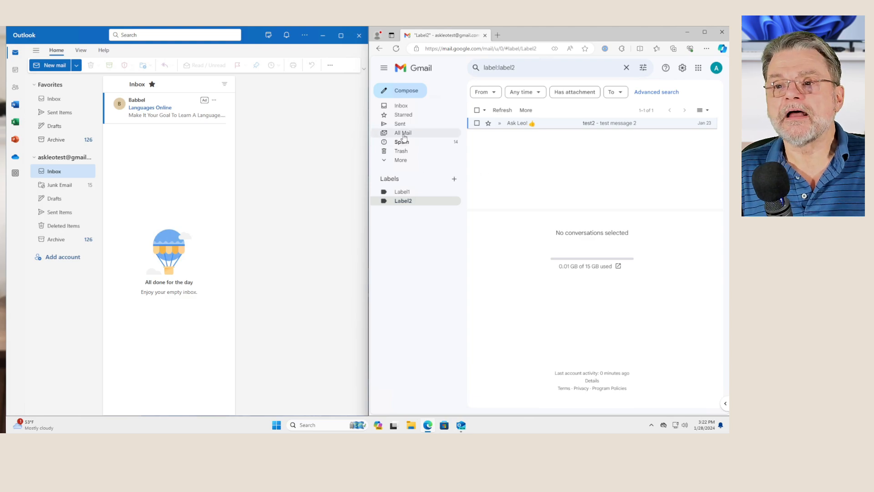
mouse_move(402, 132)
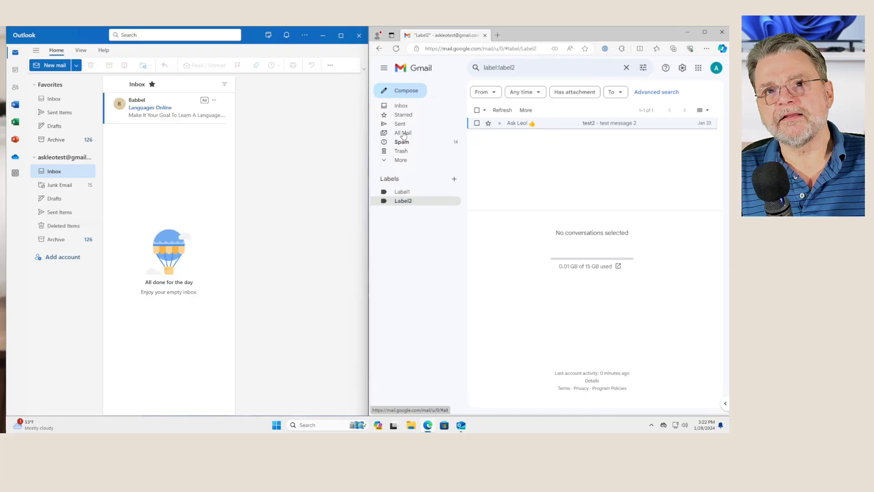
View All Mail in Gmail, then check Outlook's Archive folder and return to its Inbox.
left_click(402, 133)
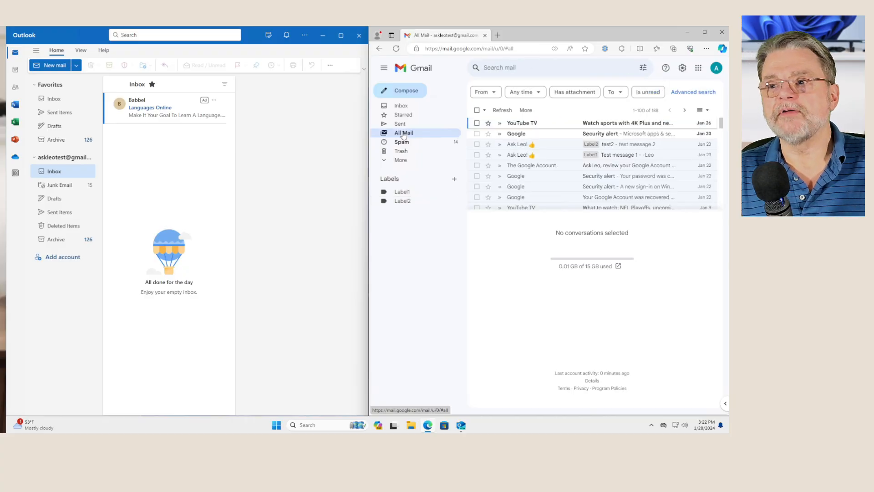
mouse_move(413, 137)
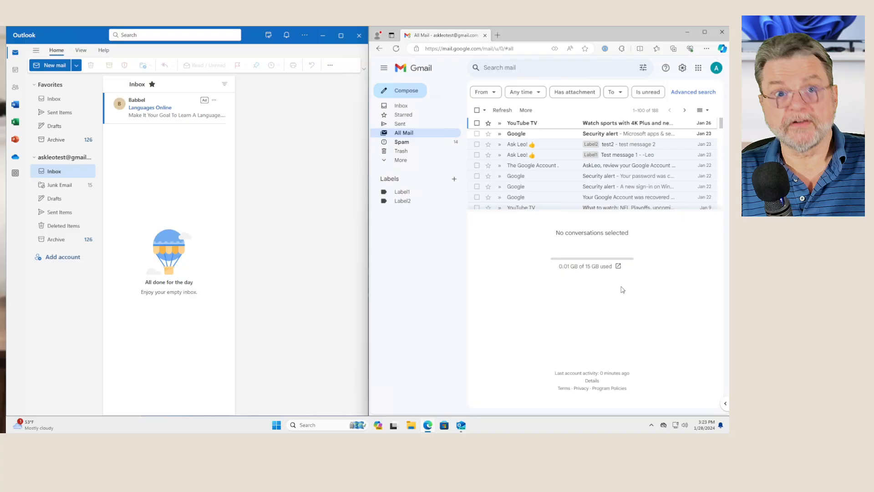
mouse_move(541, 239)
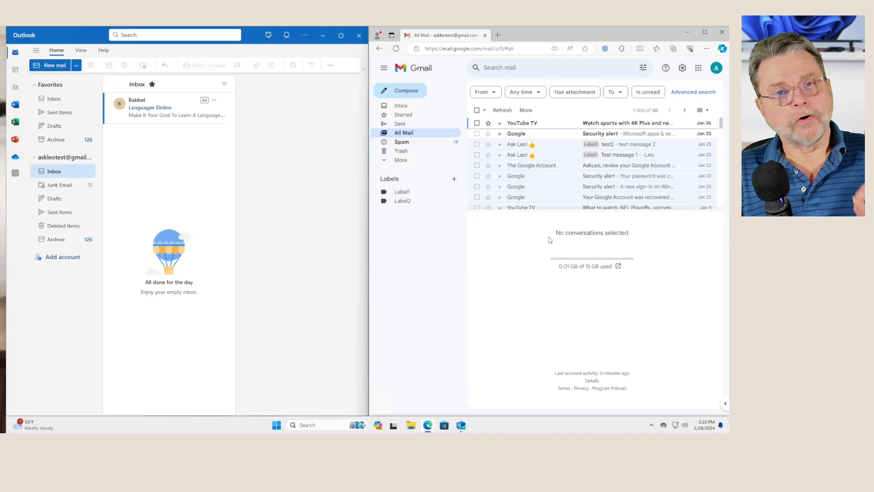
mouse_move(71, 325)
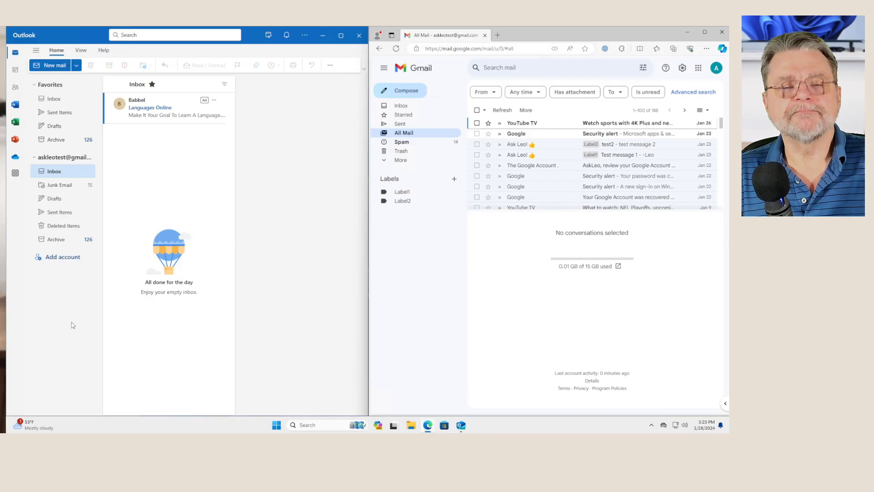
mouse_move(74, 330)
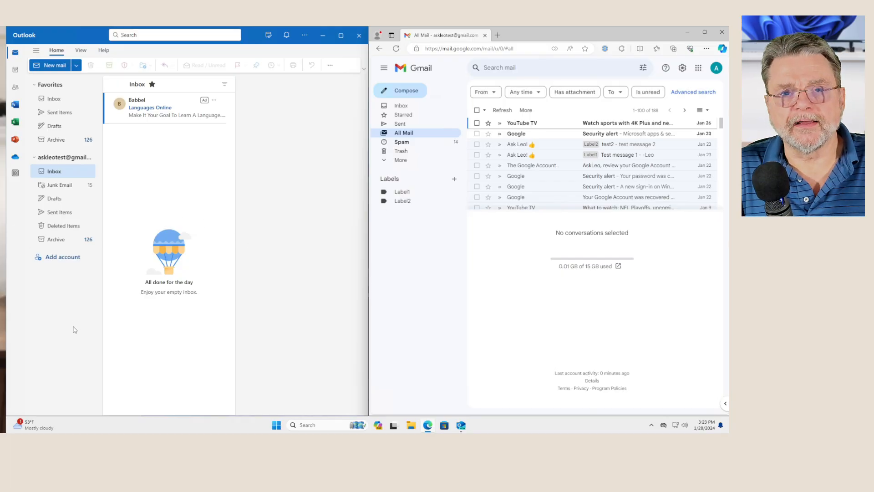
mouse_move(59, 213)
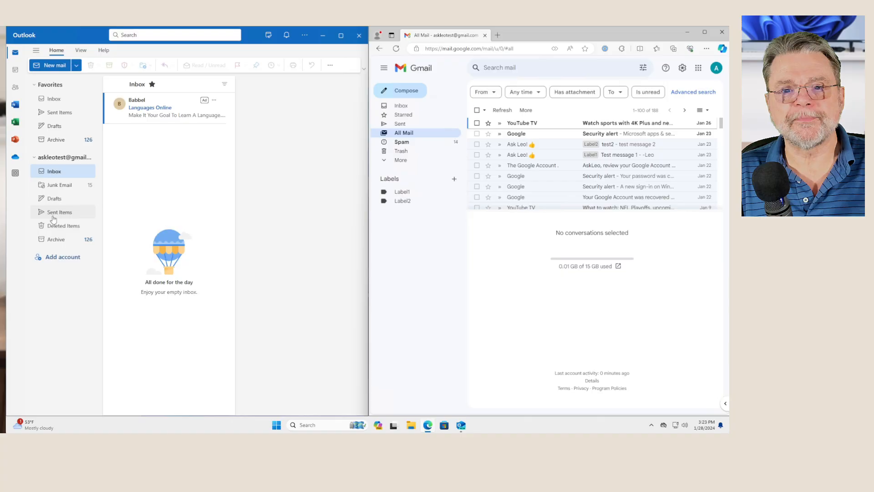
left_click(55, 239)
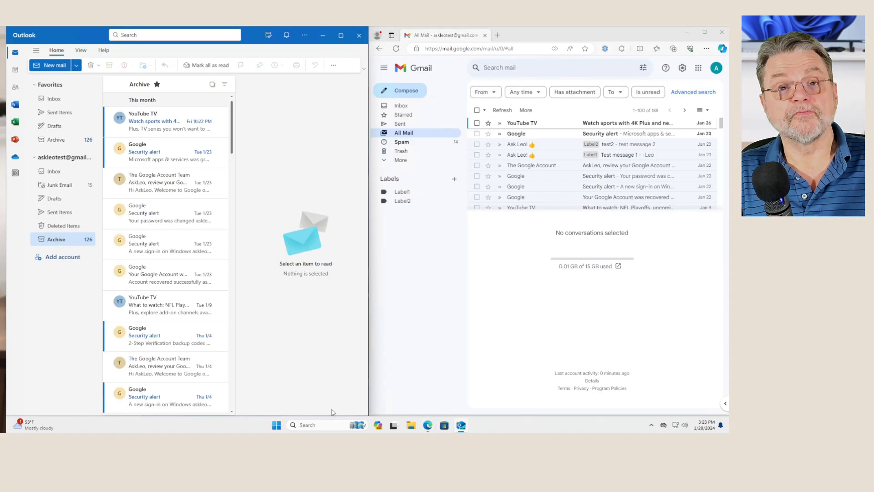
mouse_move(326, 404)
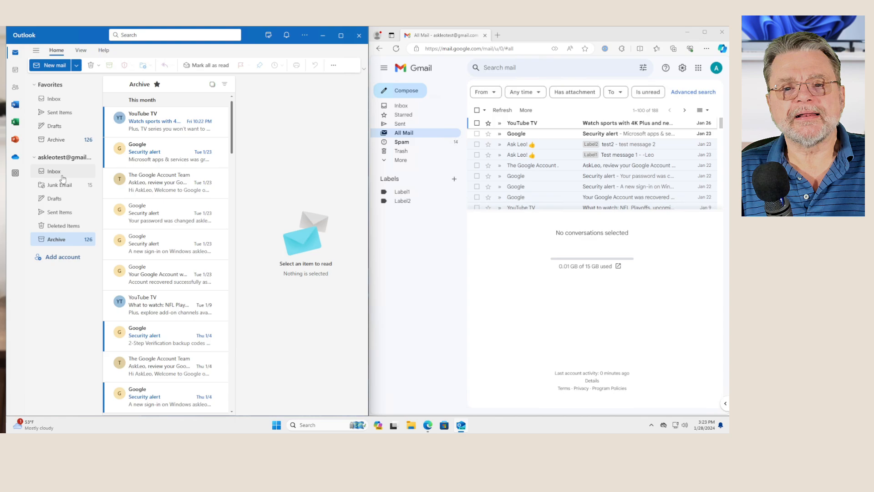
left_click(53, 171)
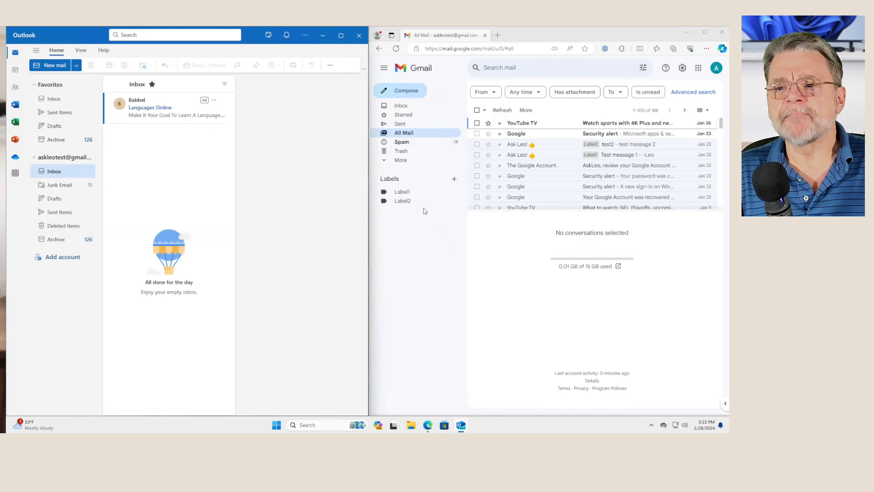
mouse_move(401, 191)
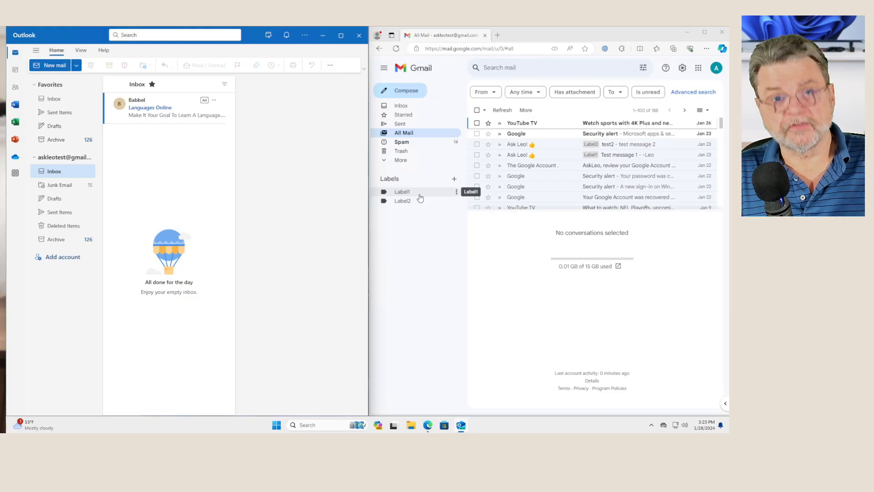
mouse_move(422, 205)
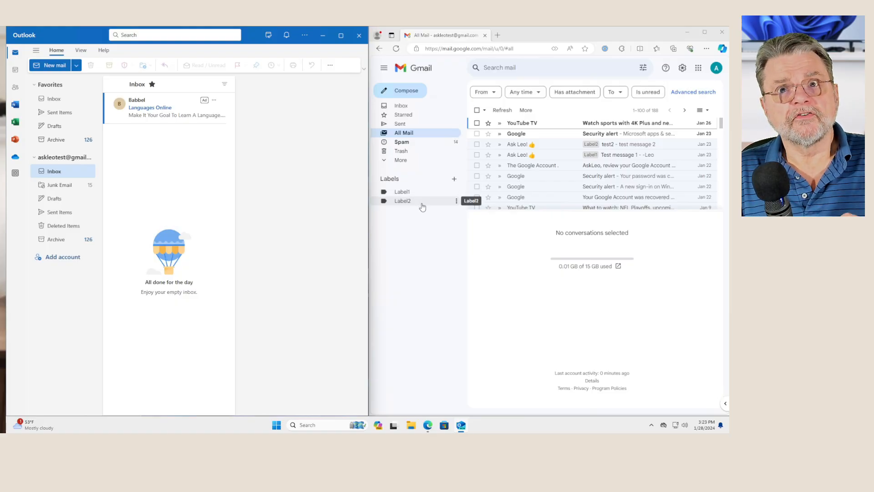
mouse_move(424, 208)
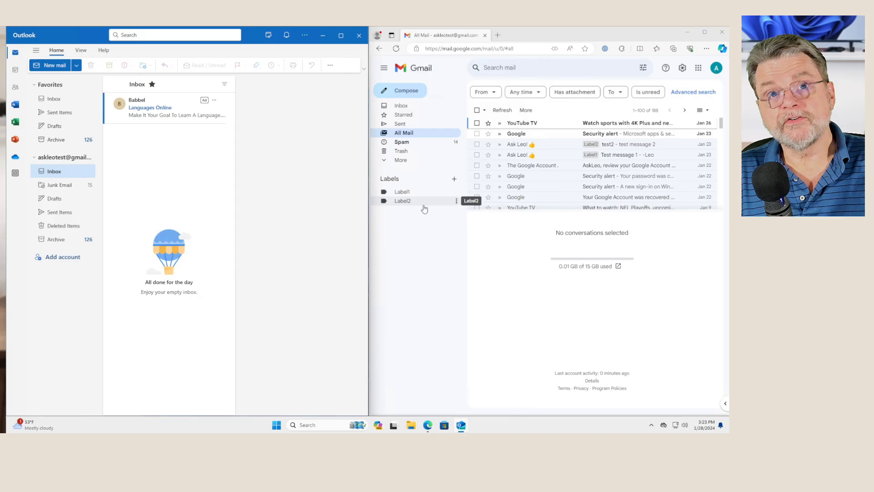
mouse_move(429, 282)
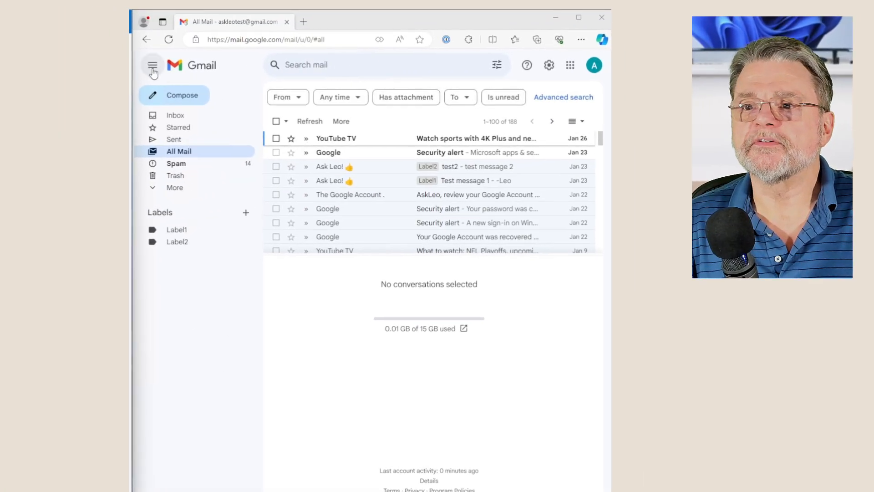
Go to Gmail's full Settings page on the Labels tab with its Show in IMAP options.
left_click(152, 65)
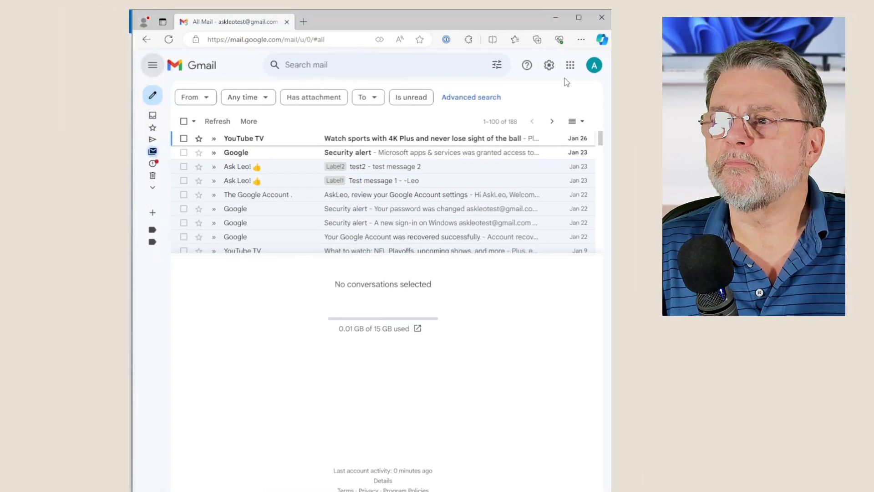
left_click(548, 64)
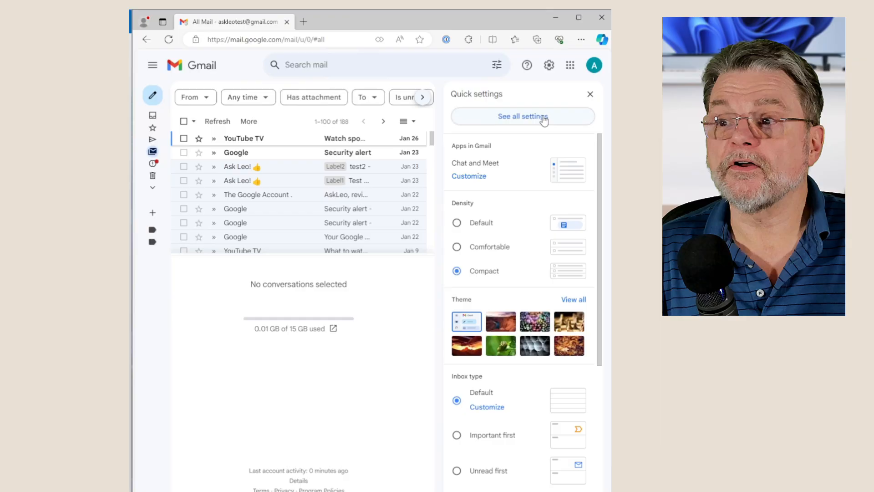
left_click(523, 115)
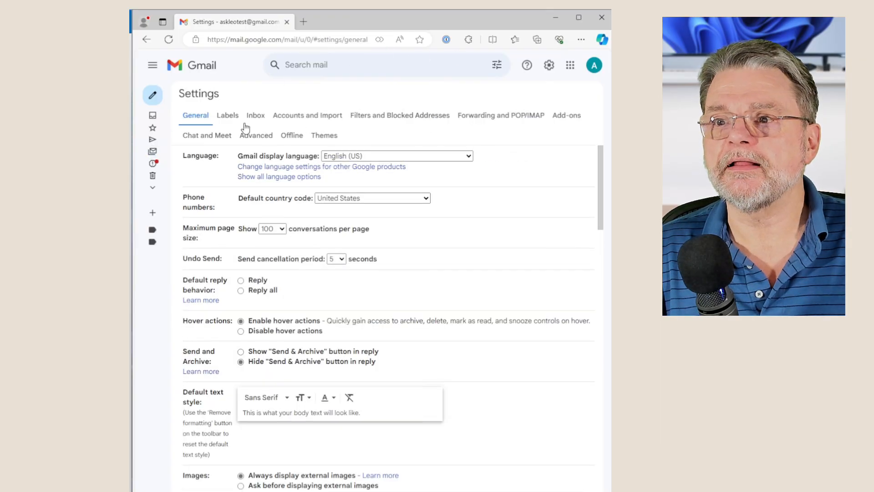
left_click(228, 115)
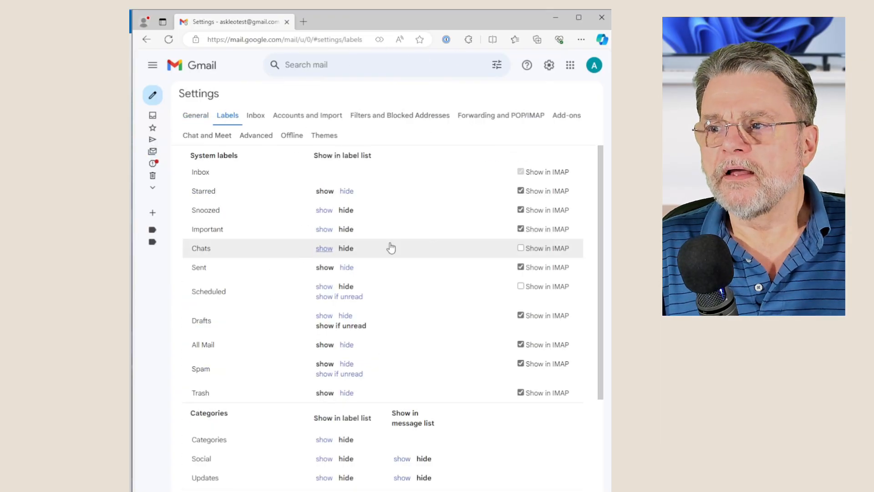
mouse_move(538, 417)
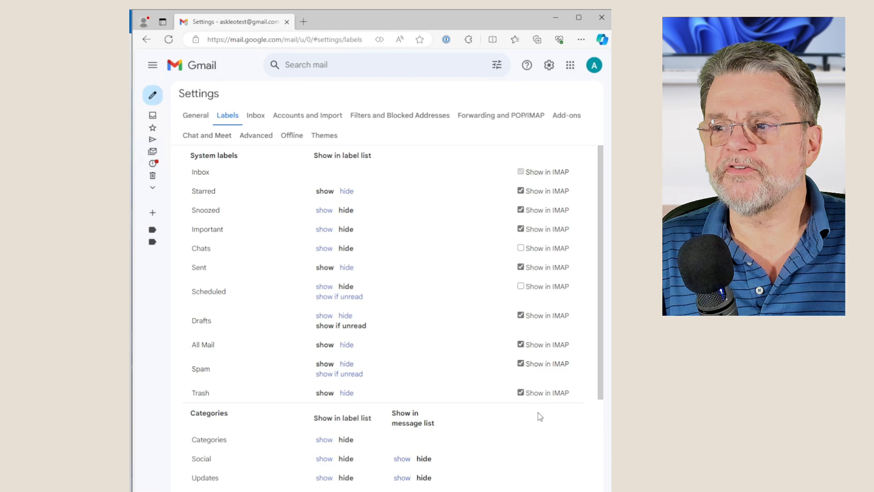
Scroll to the custom labels Label1 and Label2 with their Show in IMAP checkboxes.
scroll("down", 3)
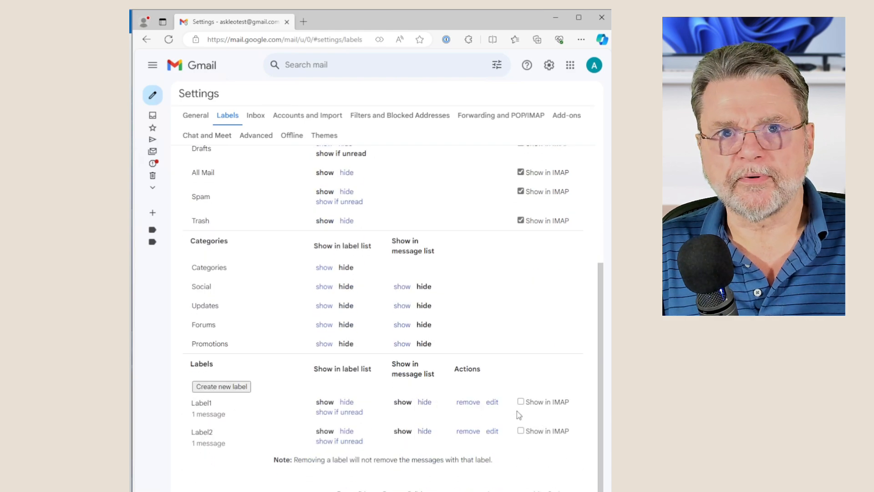
mouse_move(507, 406)
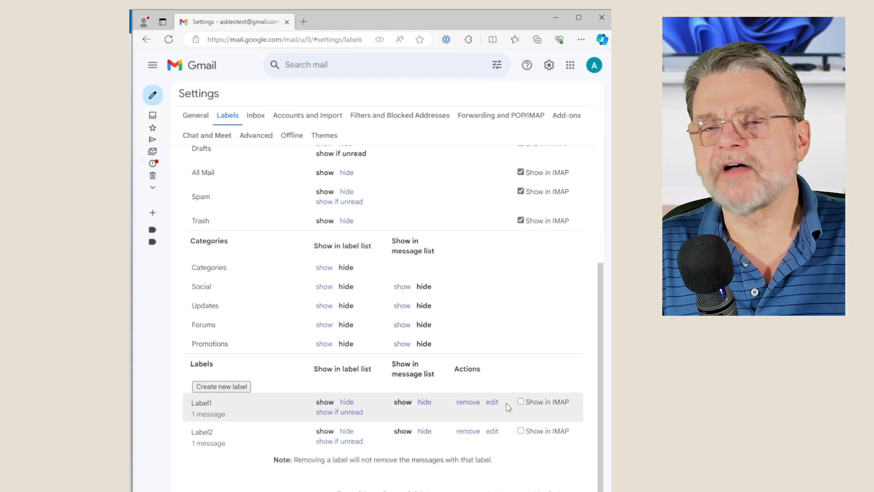
mouse_move(511, 324)
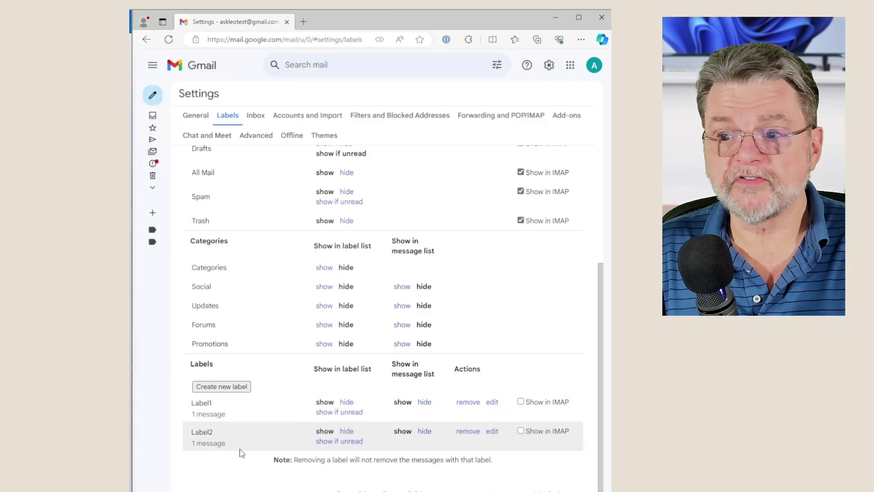
mouse_move(555, 416)
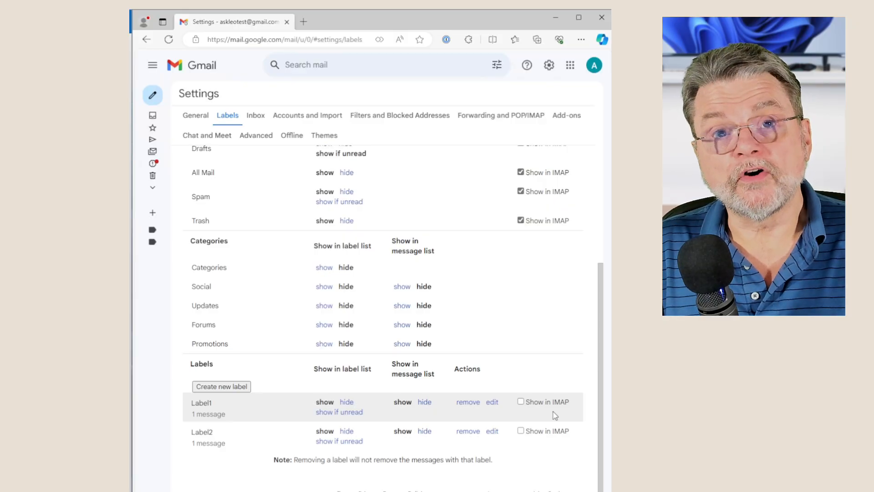
mouse_move(523, 412)
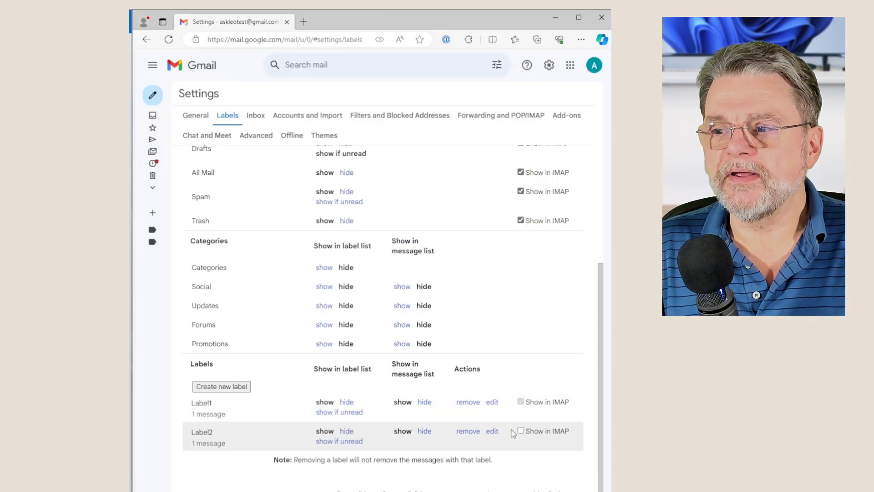
Enable Show in IMAP for Label1, leaving Label2 off, with Outlook open alongside.
left_click(520, 402)
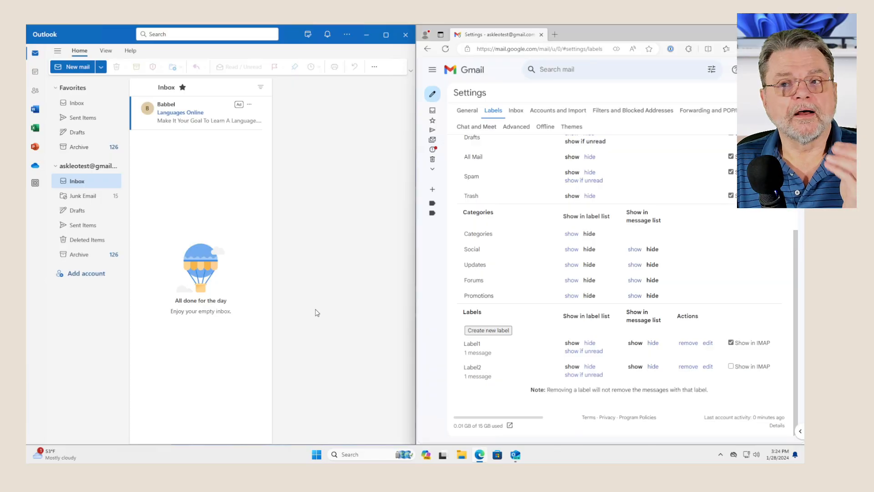
mouse_move(190, 292)
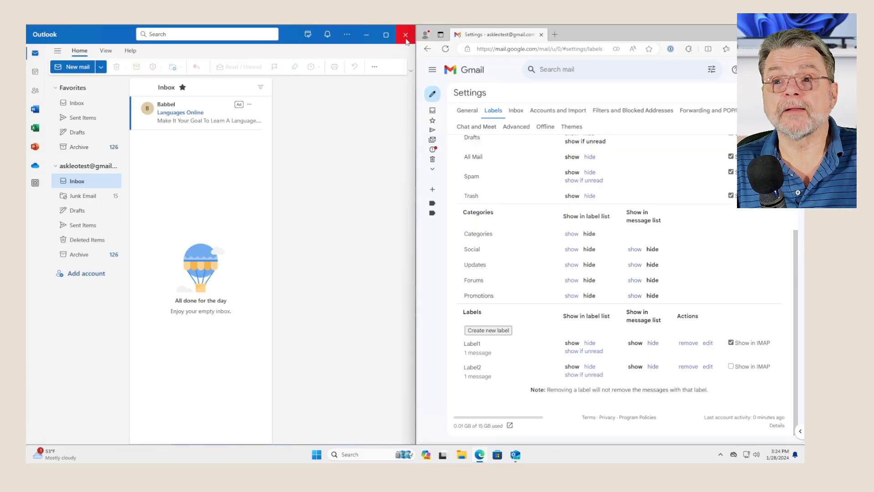
Close and relaunch Outlook so a Label1 folder appears under the Gmail account.
left_click(405, 33)
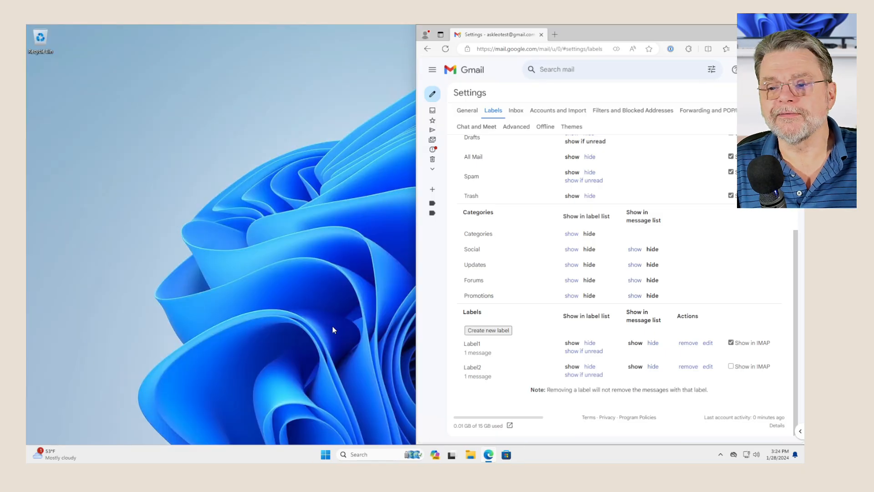
left_click(325, 454)
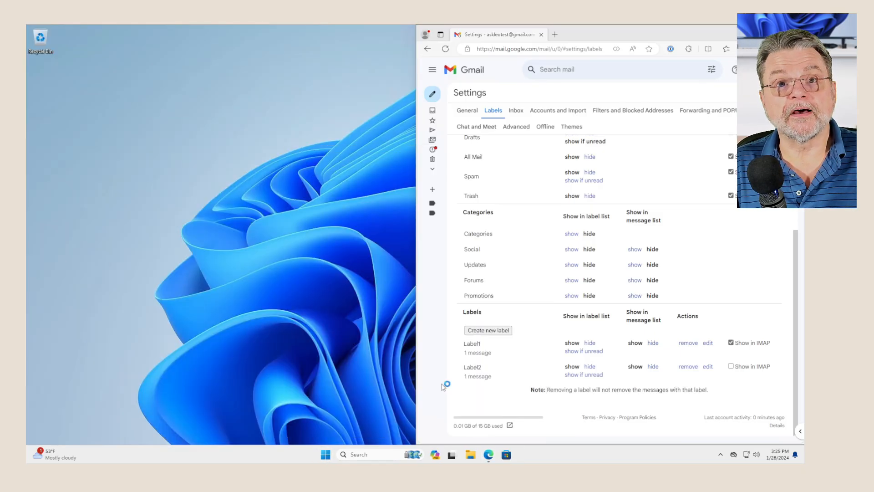
left_click(515, 454)
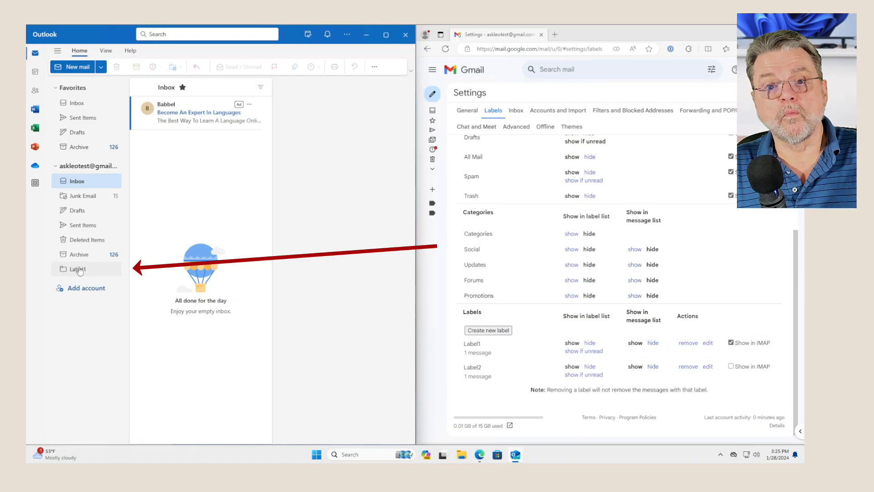
mouse_move(78, 269)
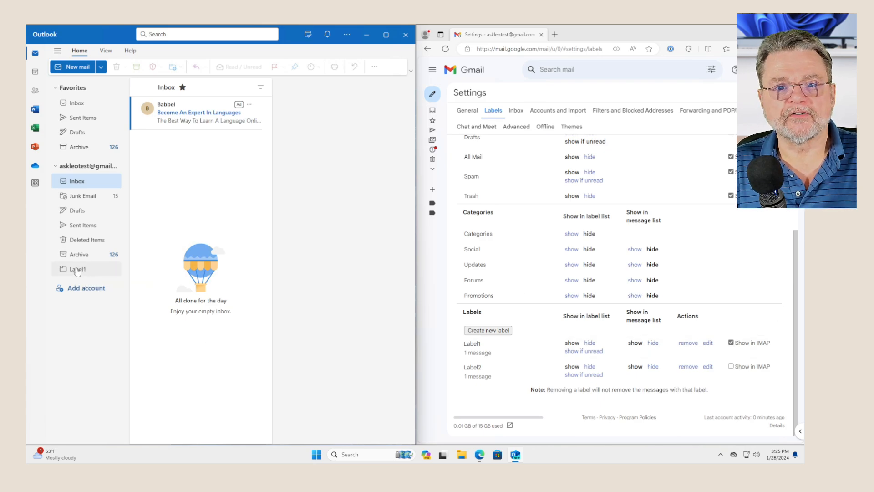
View the Label1 folder's single Ask Leo test message in Outlook.
left_click(77, 268)
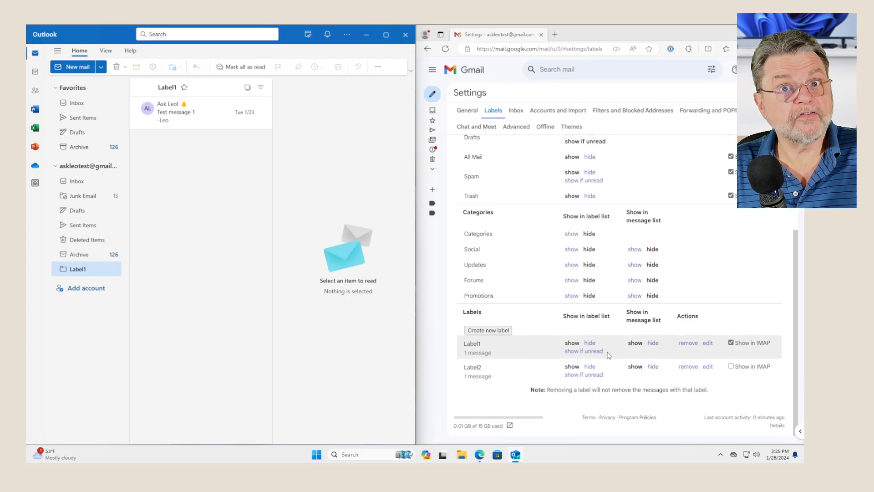
mouse_move(781, 384)
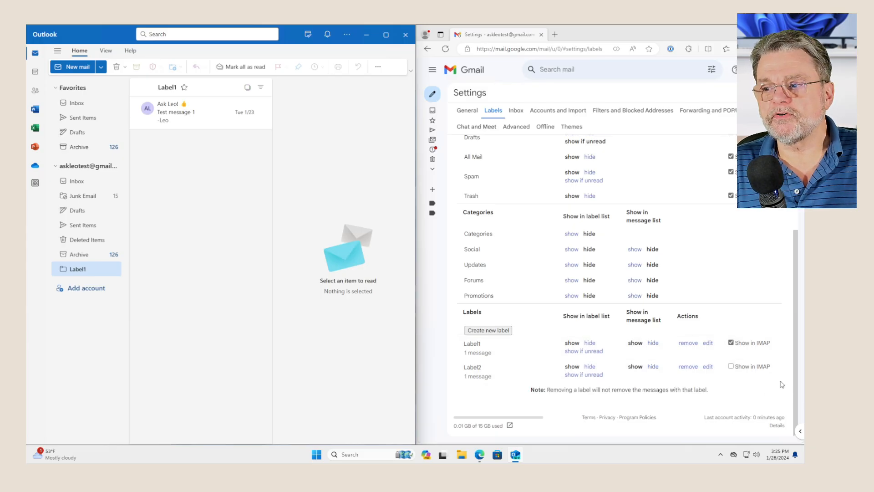
mouse_move(766, 389)
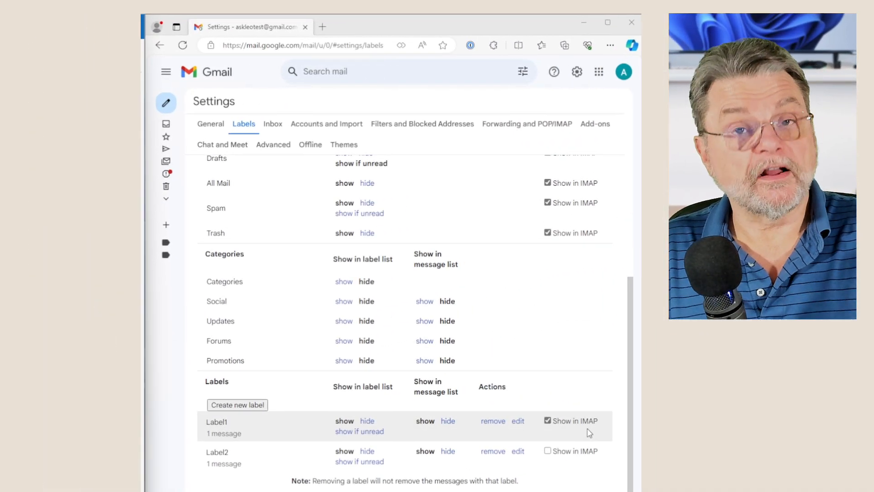
mouse_move(593, 425)
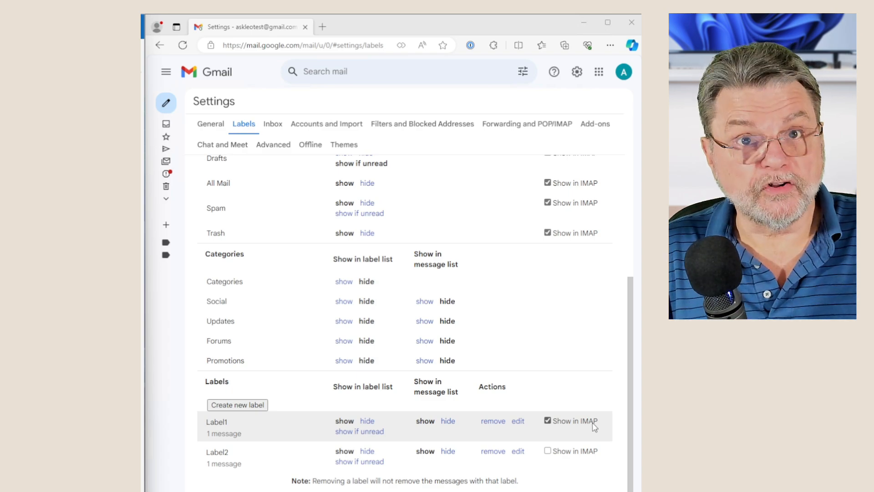
mouse_move(573, 426)
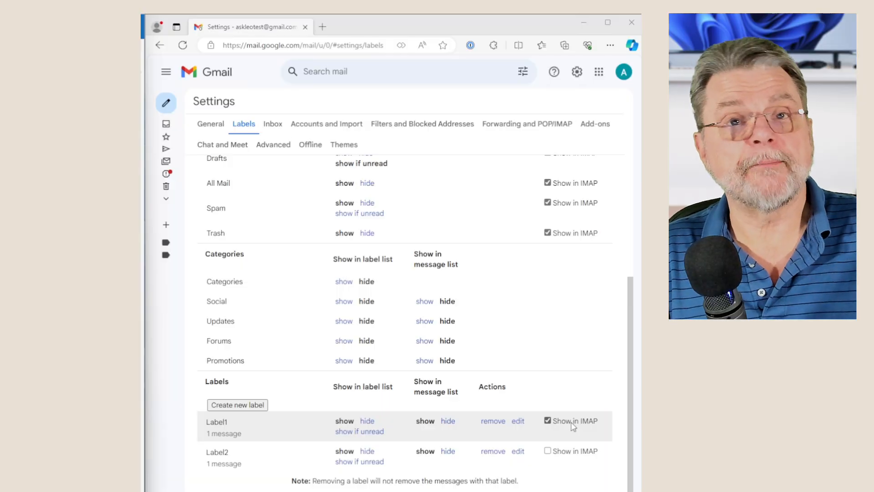
scroll("up", 3)
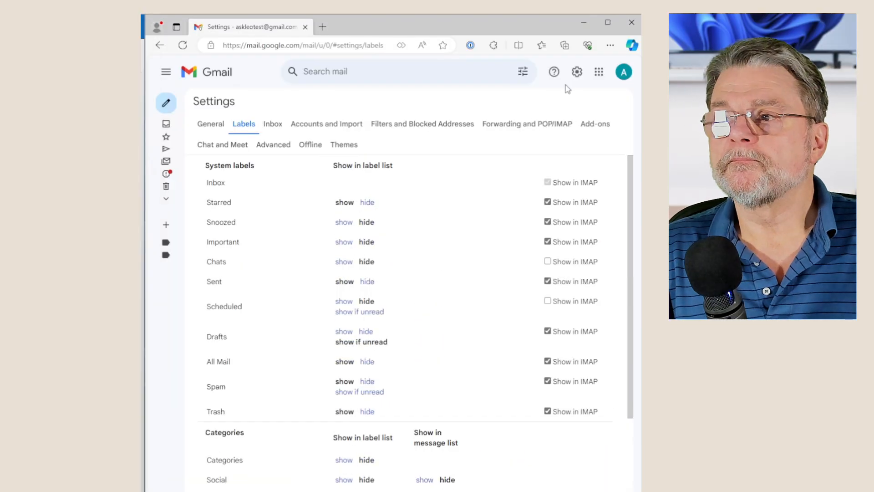
mouse_move(470, 130)
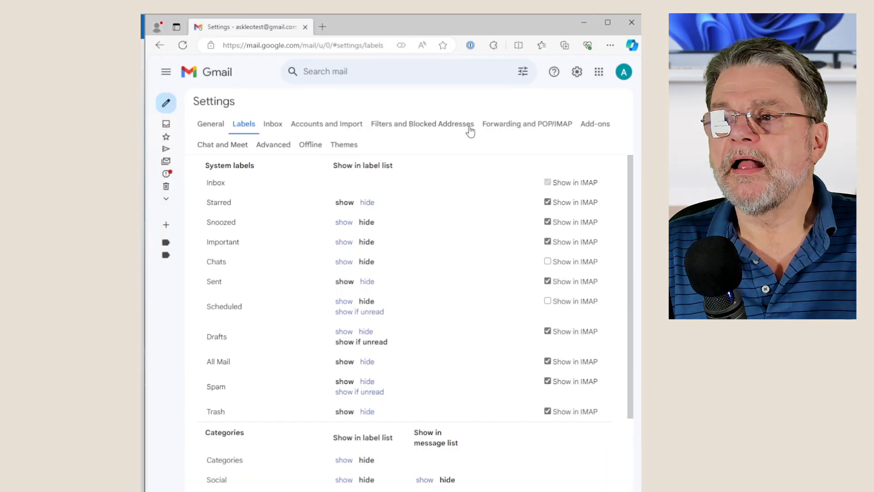
mouse_move(510, 128)
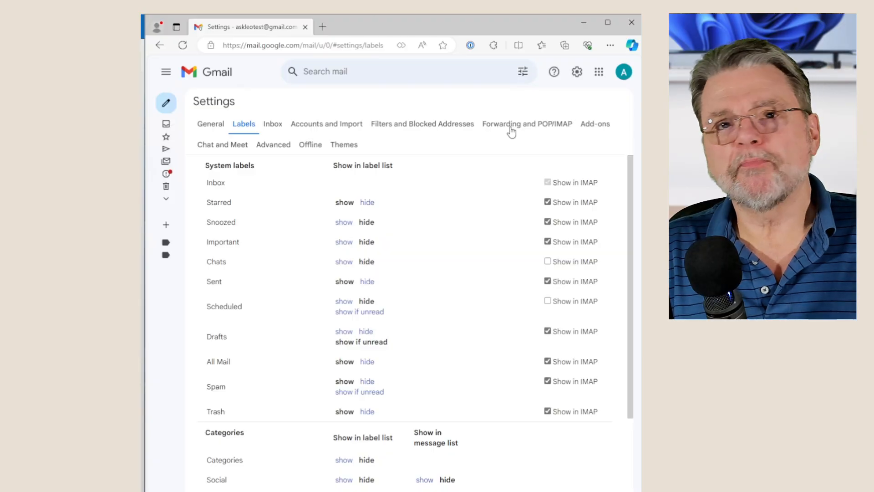
Show the Forwarding and POP/IMAP settings with POP and IMAP access enabled.
left_click(527, 123)
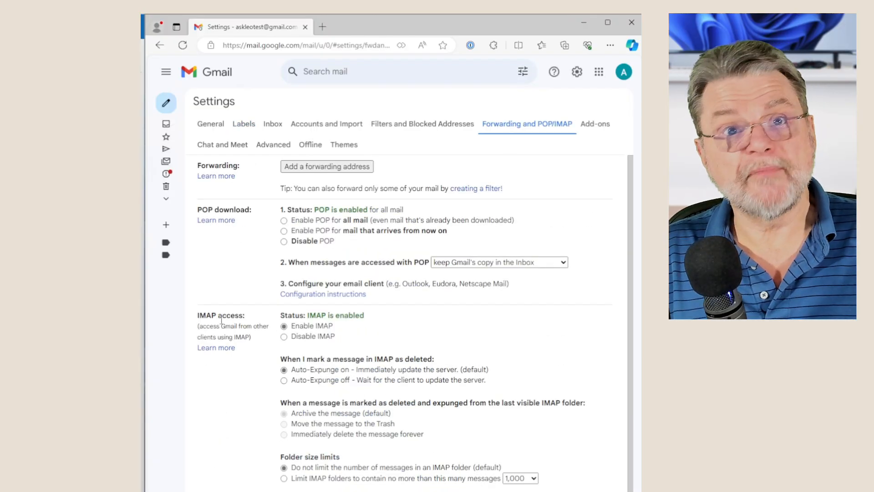
mouse_move(329, 345)
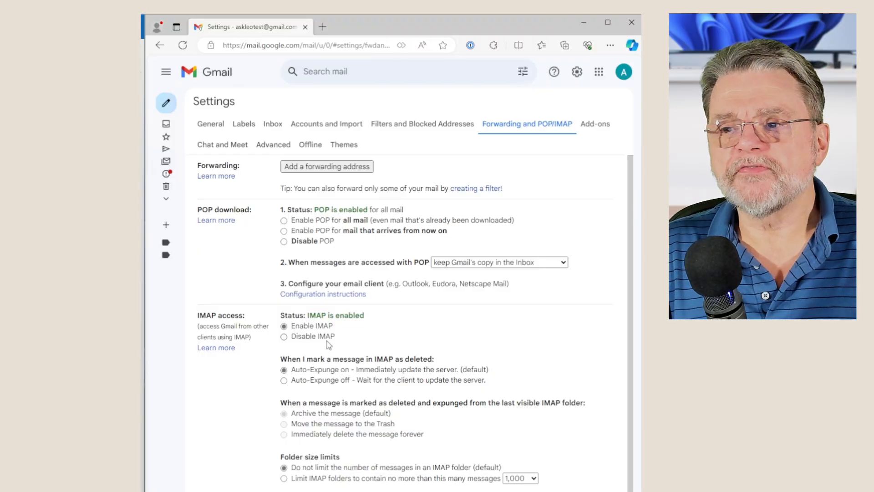